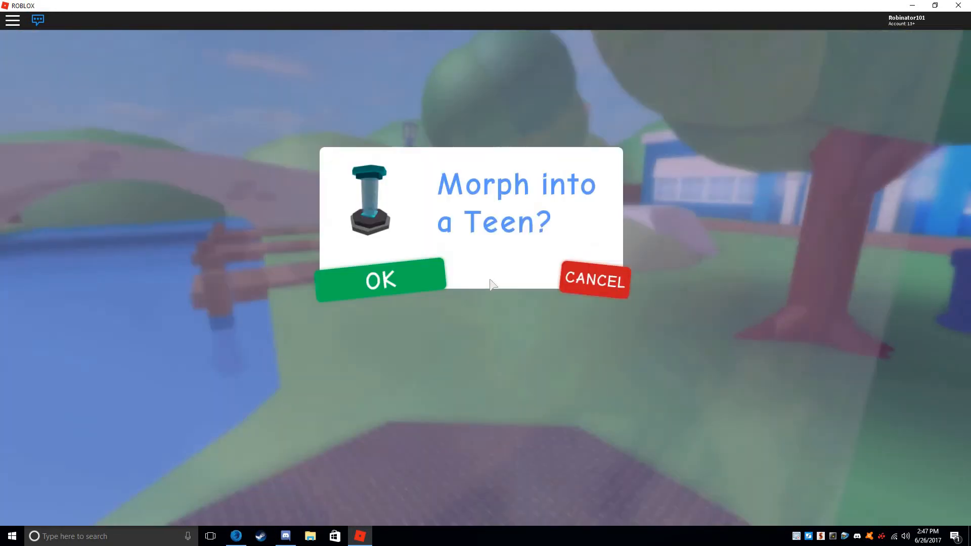
# - Answer the 'Morph into a Teen?' prompt to continue into MeepCity
pyautogui.click(380, 280)
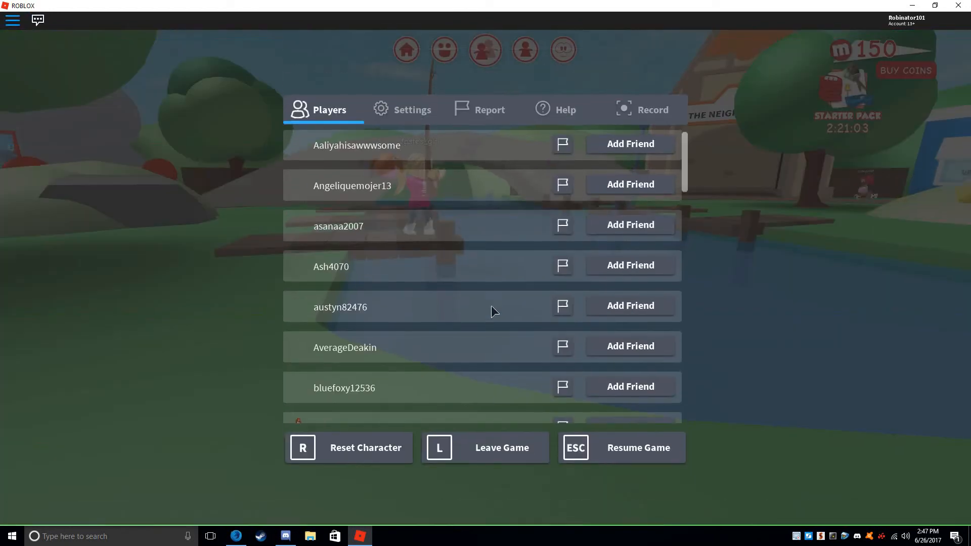
# - Choose Reset Character and confirm Reset so the avatar respawns in the estates
pyautogui.click(365, 447)
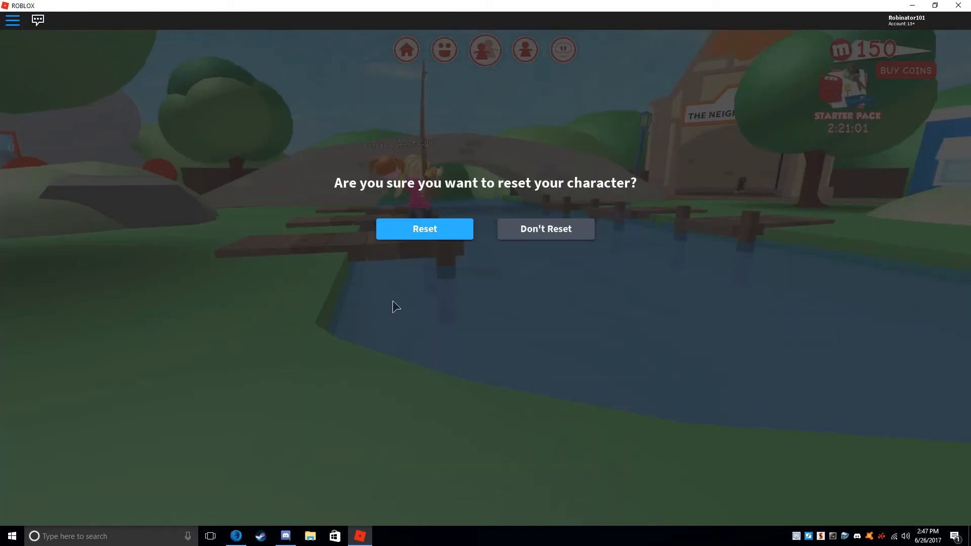
pyautogui.click(424, 229)
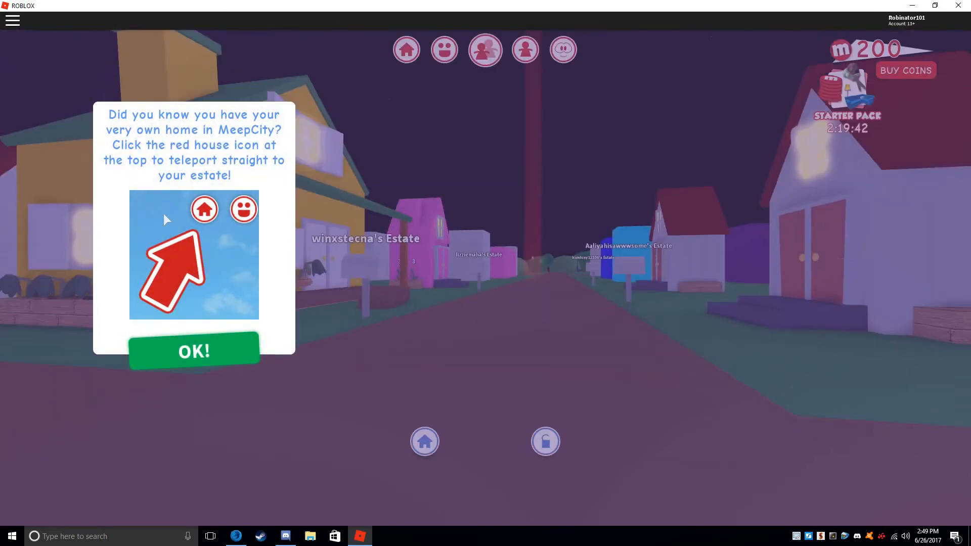
pyautogui.moveTo(195, 155)
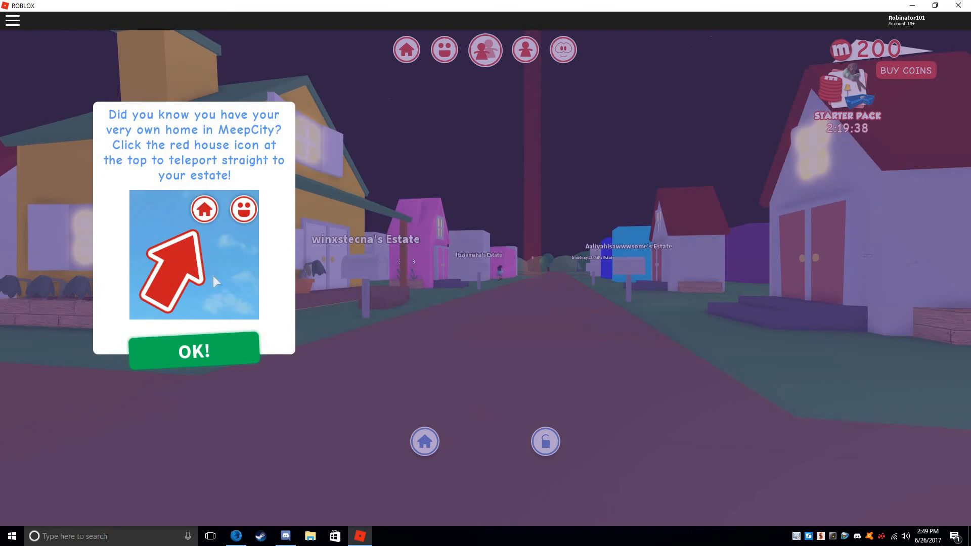
# - Dismiss the home tip, accept 'Teleport to your estate?', and close the flower tip
pyautogui.click(193, 351)
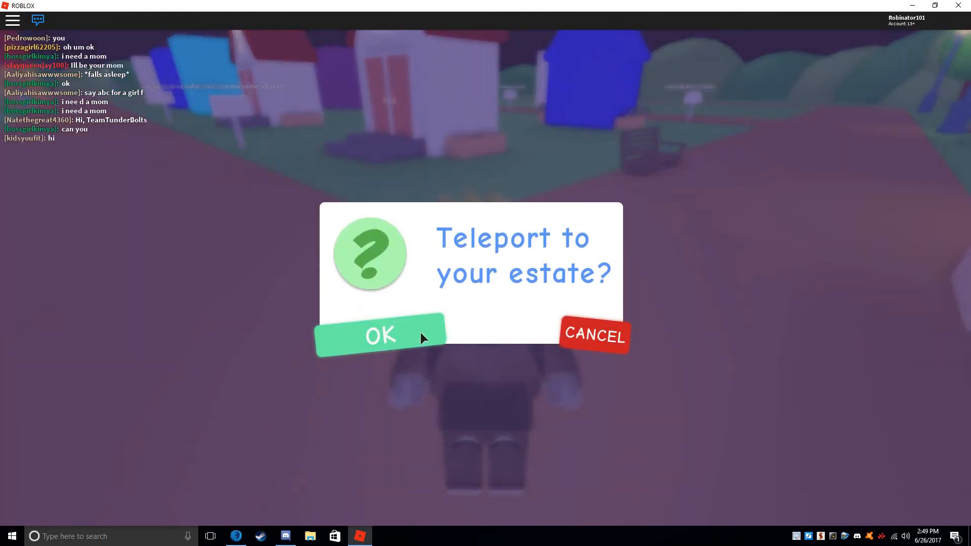
pyautogui.click(380, 335)
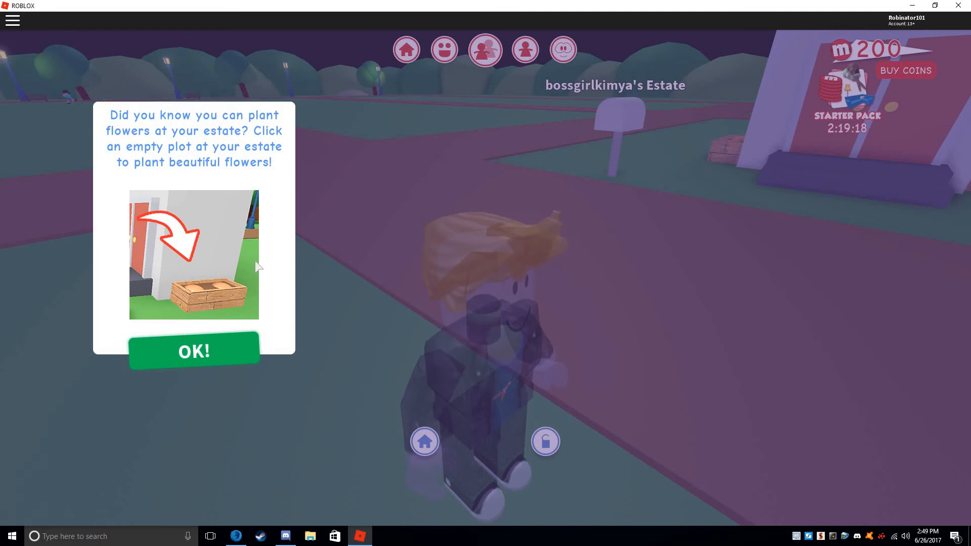
pyautogui.moveTo(182, 162)
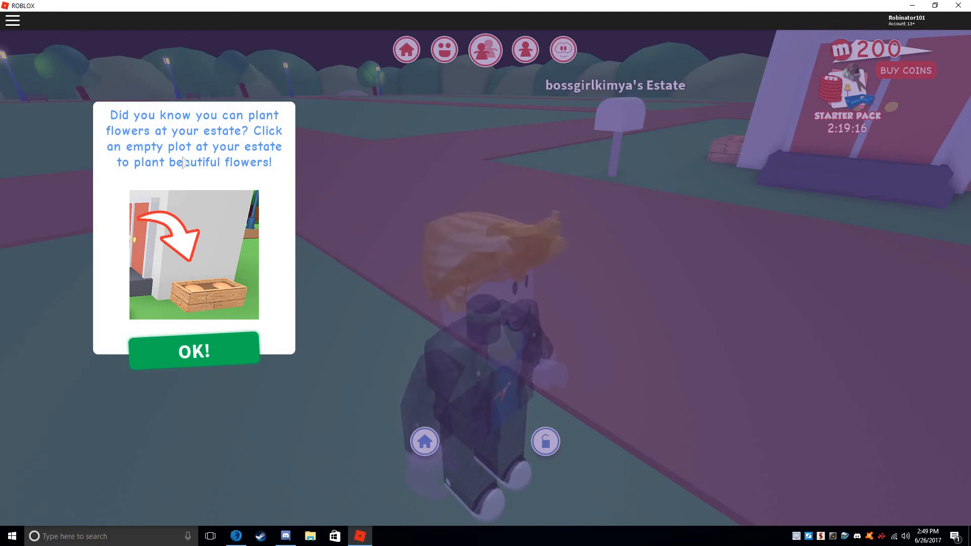
pyautogui.moveTo(235, 351)
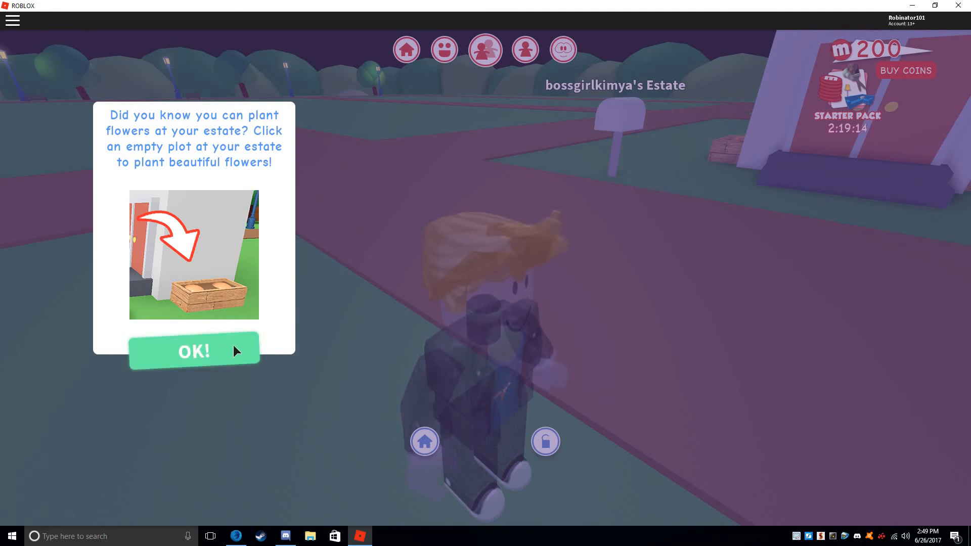
pyautogui.click(194, 351)
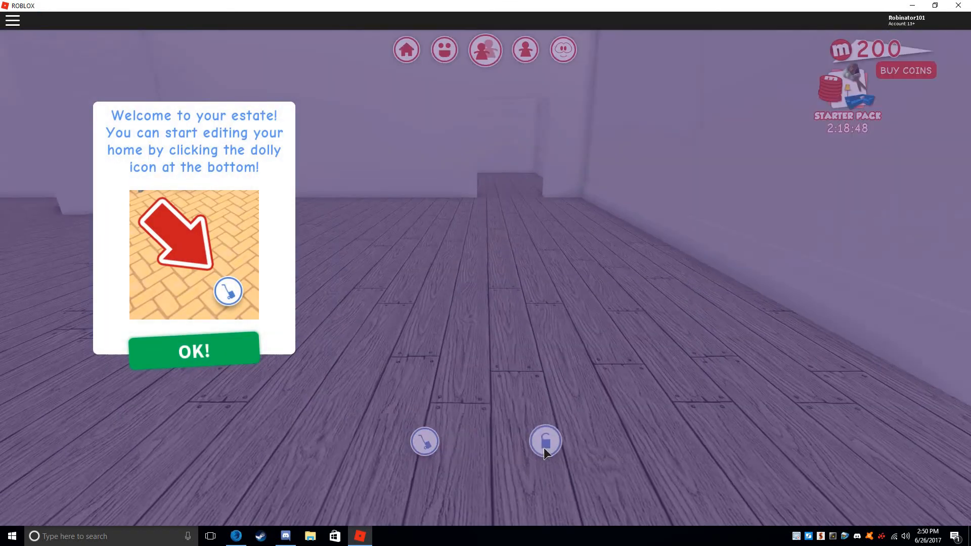
# - Close the estate welcome tip, then open and cancel the teleport-to-estate prompt
pyautogui.click(194, 351)
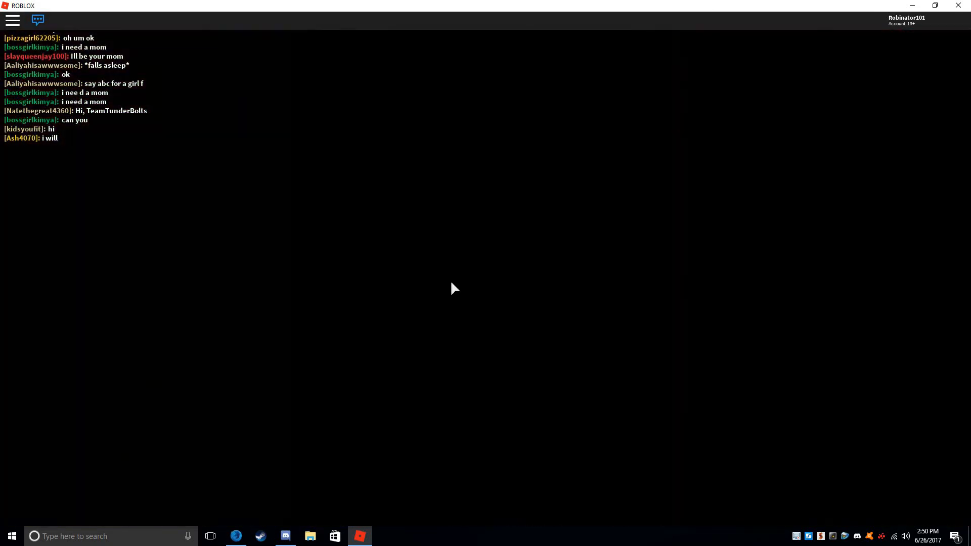
pyautogui.moveTo(485, 261)
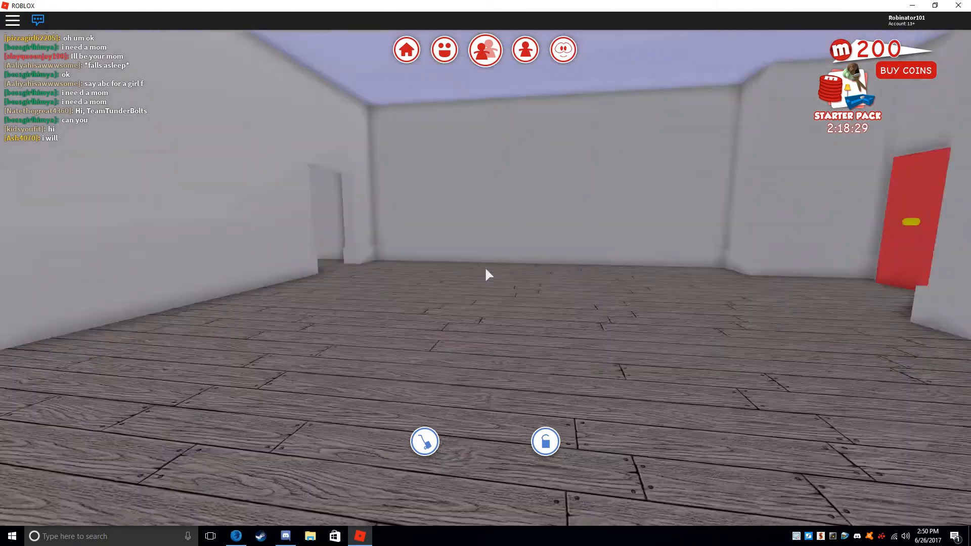
pyautogui.click(545, 441)
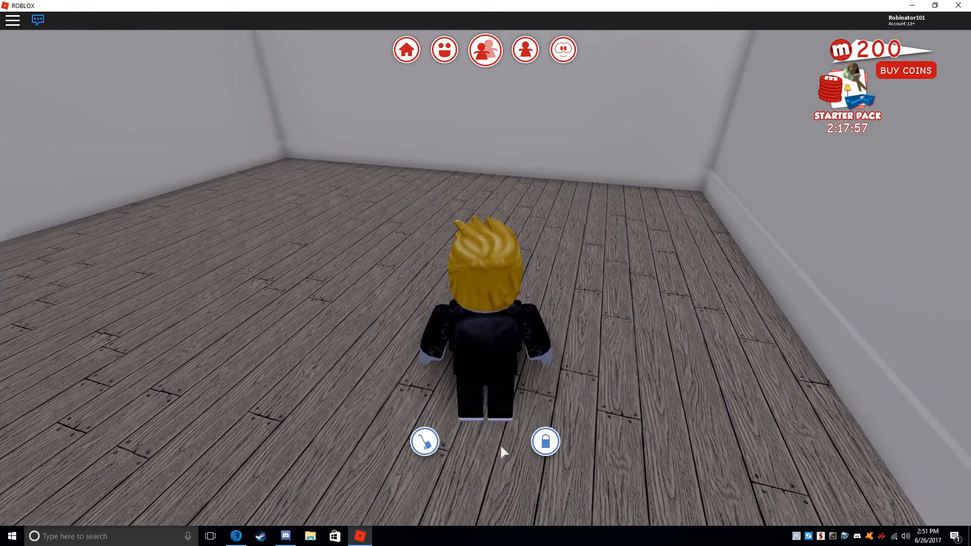
pyautogui.click(544, 441)
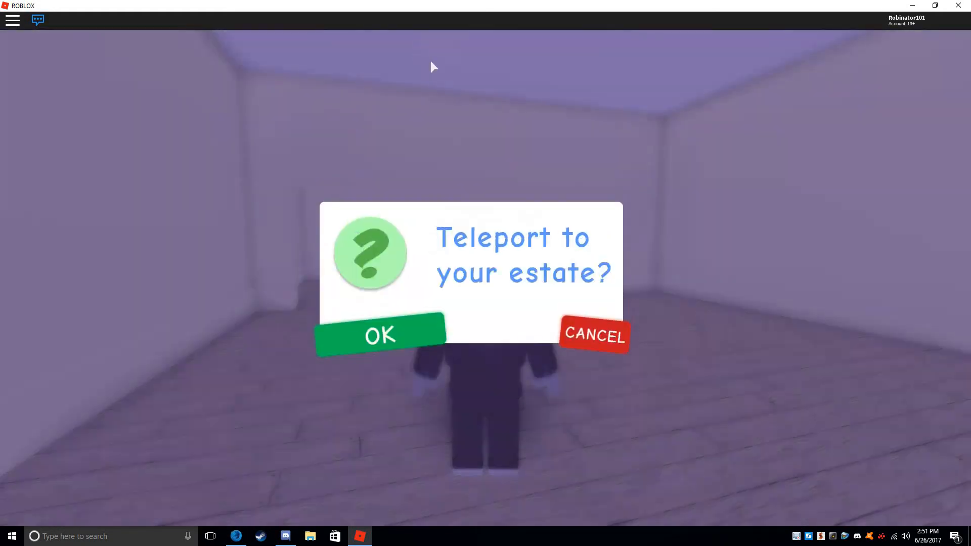
pyautogui.click(380, 336)
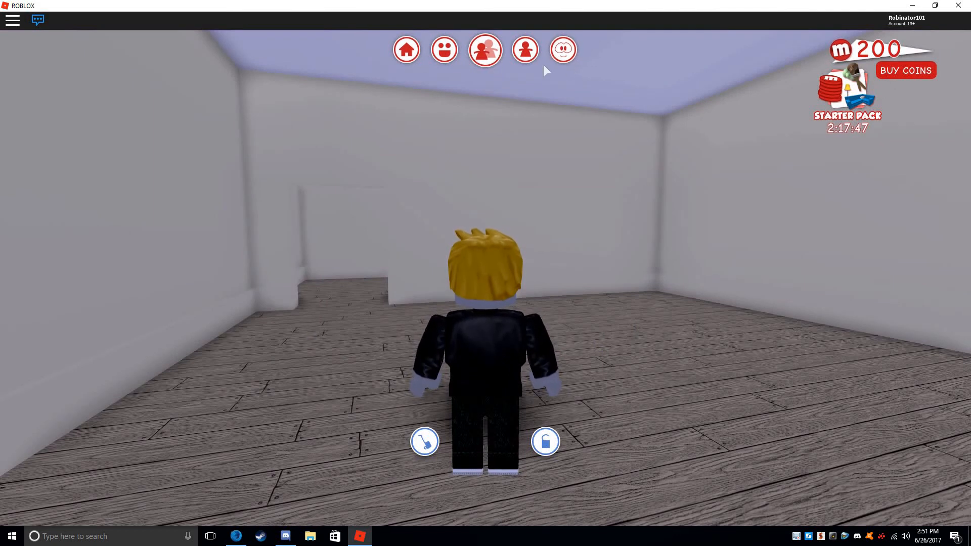
# - Browse the Room, Attic and flooring tabs, scrolling the attic list to Bunk Bed
pyautogui.click(37, 19)
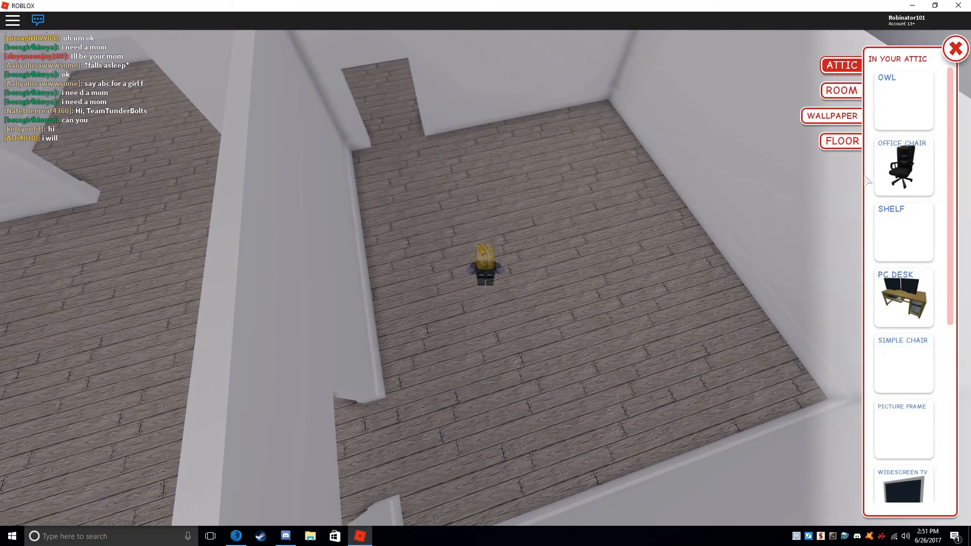
pyautogui.scroll(-3)
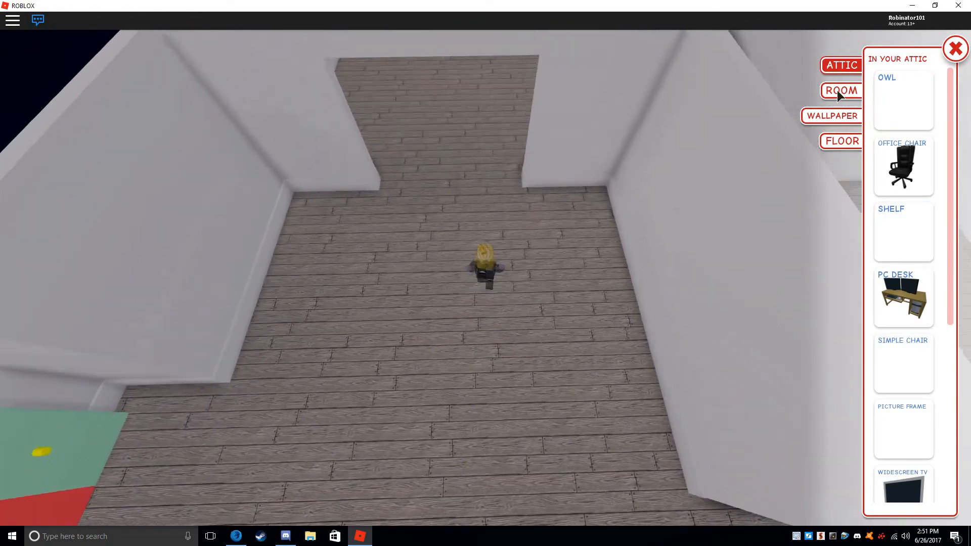
pyautogui.click(840, 91)
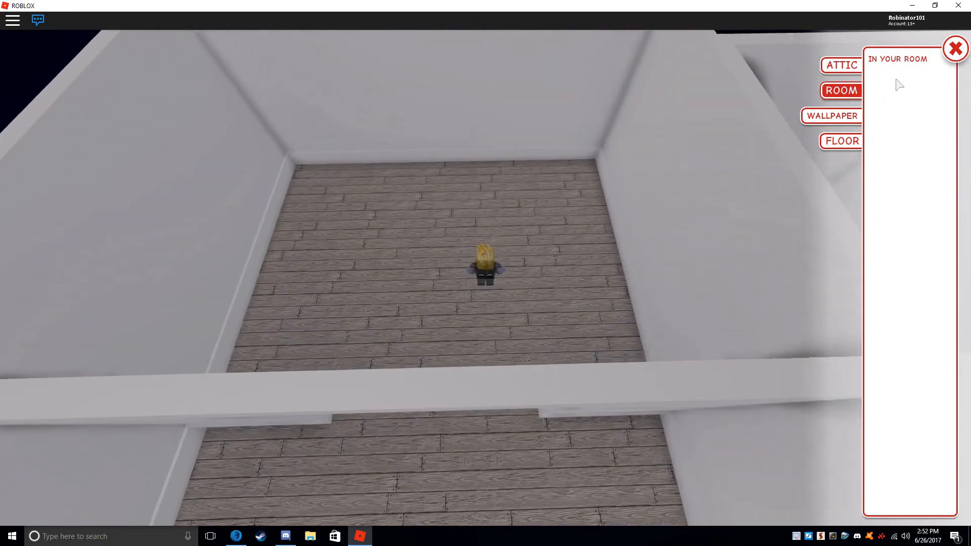
pyautogui.click(841, 64)
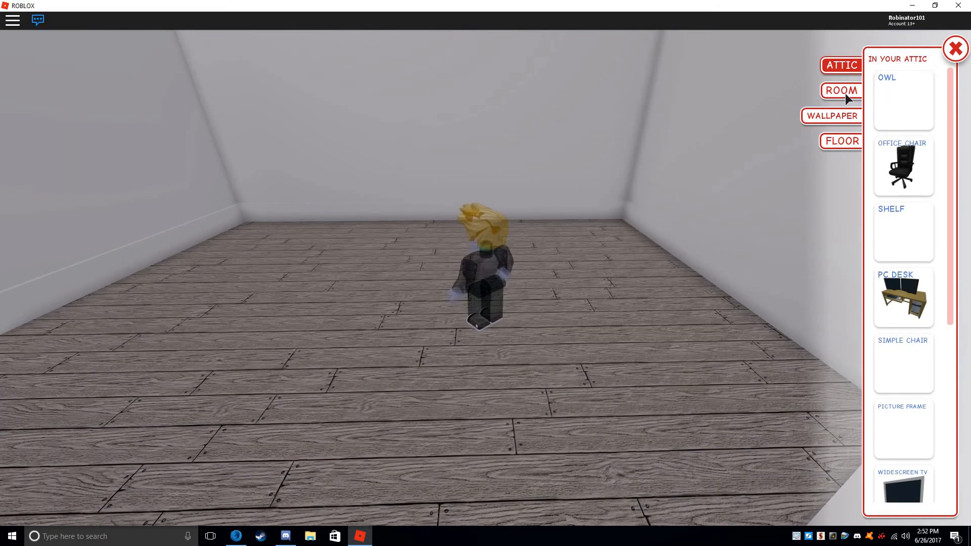
pyautogui.click(841, 140)
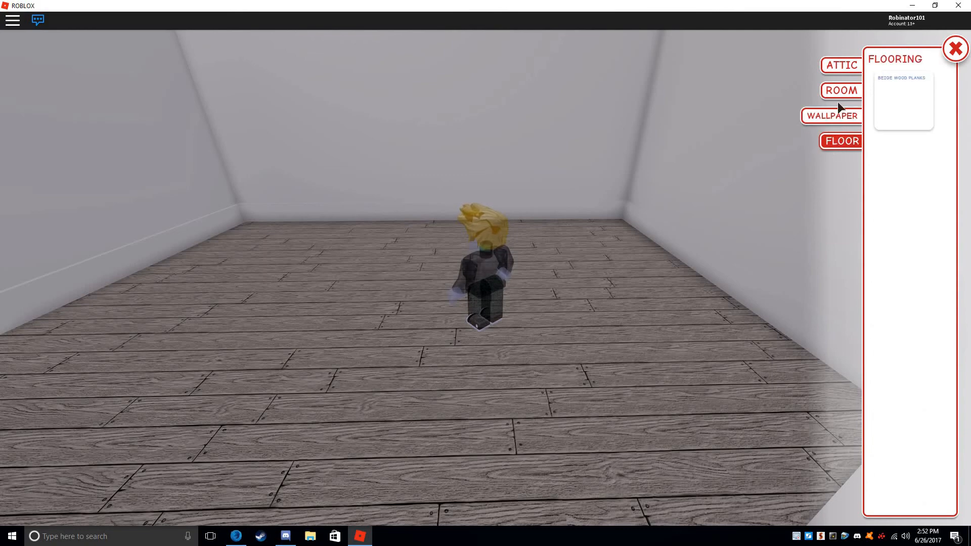
pyautogui.click(840, 65)
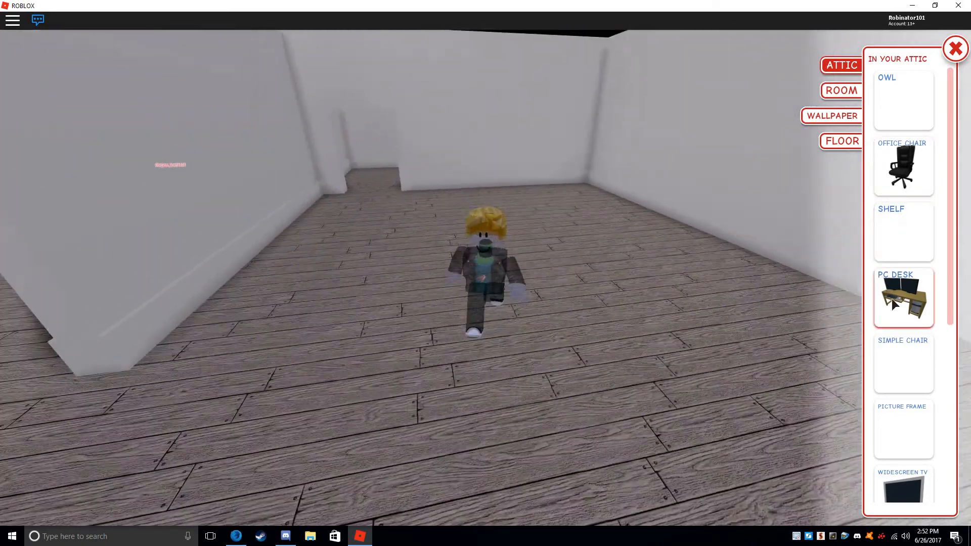
pyautogui.scroll(-3)
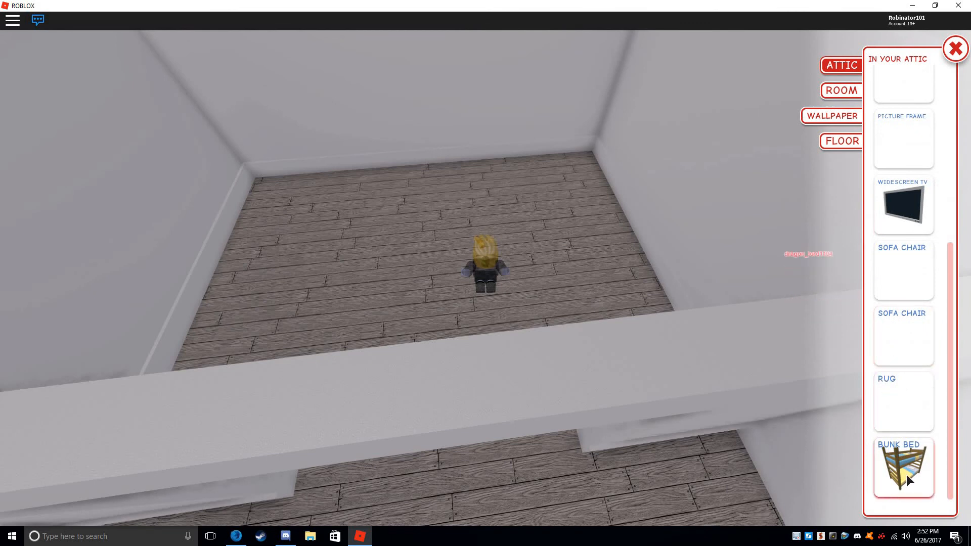
# - Take the bunk bed out of the attic and set it down in a room
pyautogui.click(902, 467)
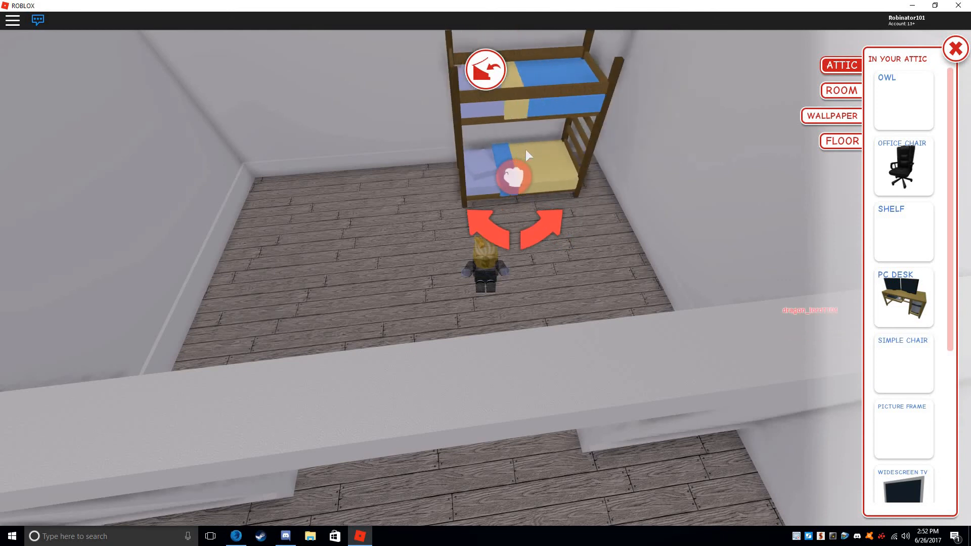
pyautogui.moveTo(563, 174)
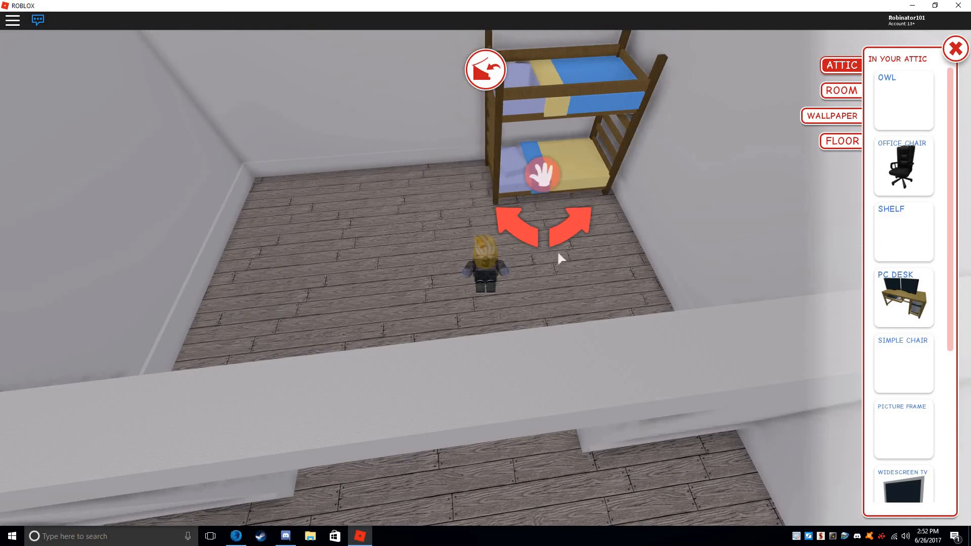
pyautogui.click(541, 174)
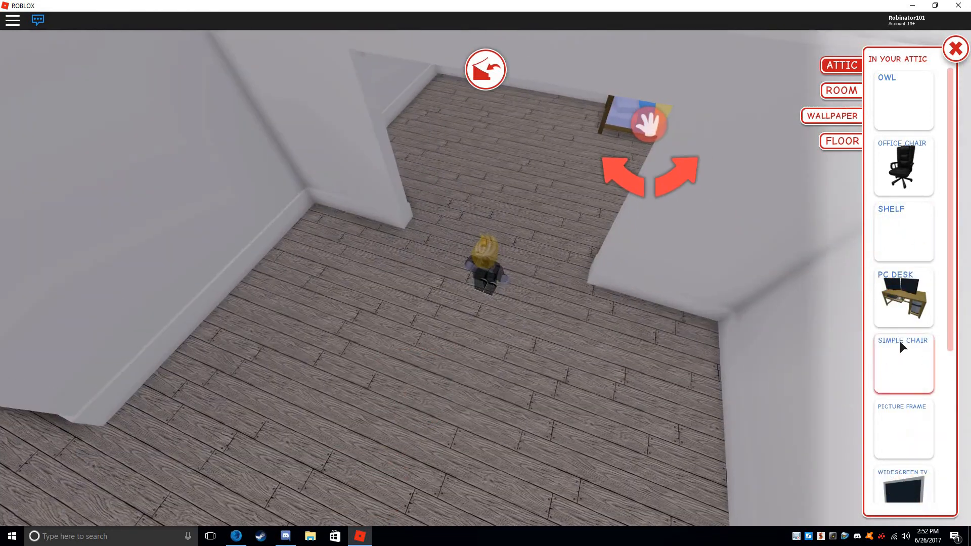
pyautogui.scroll(-3)
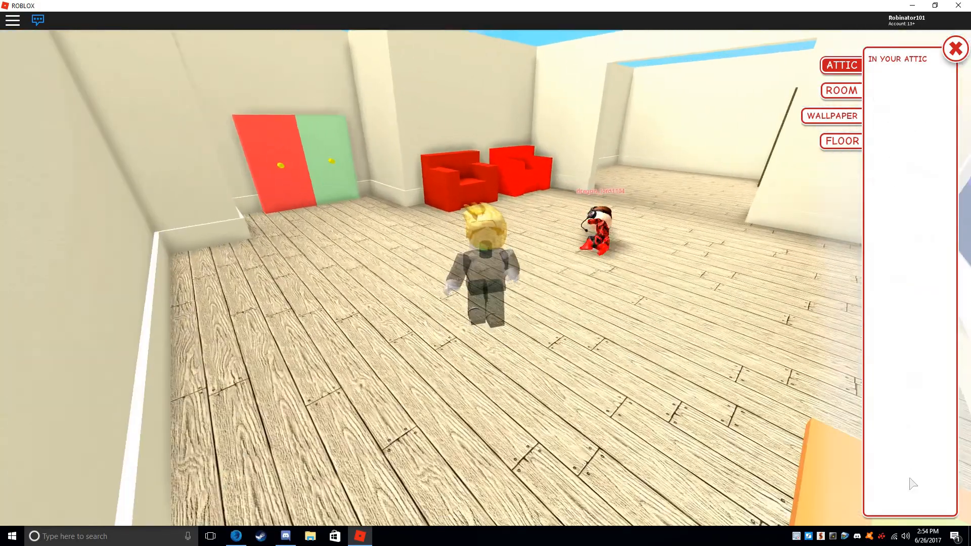
# - Return to the Attic list and take out the office chair for placement
pyautogui.click(840, 65)
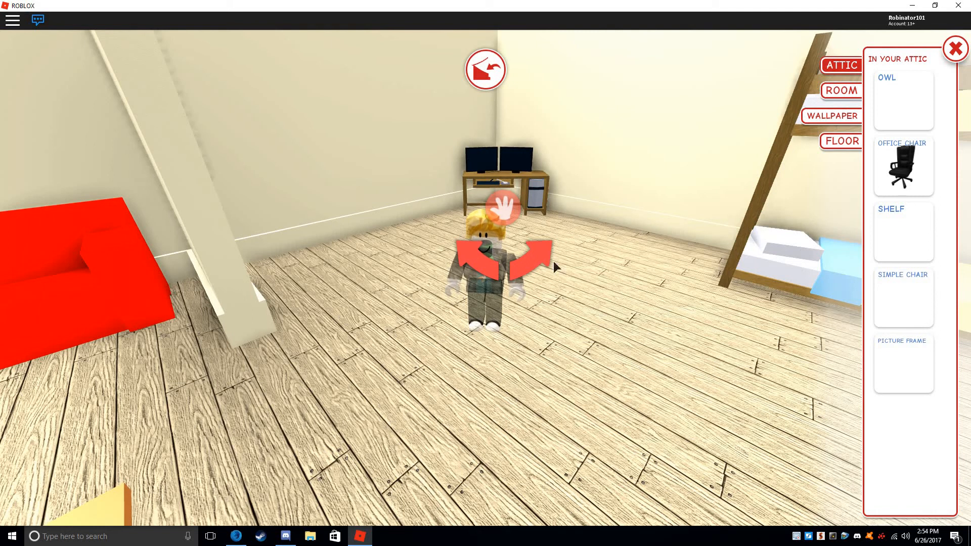
pyautogui.moveTo(477, 270)
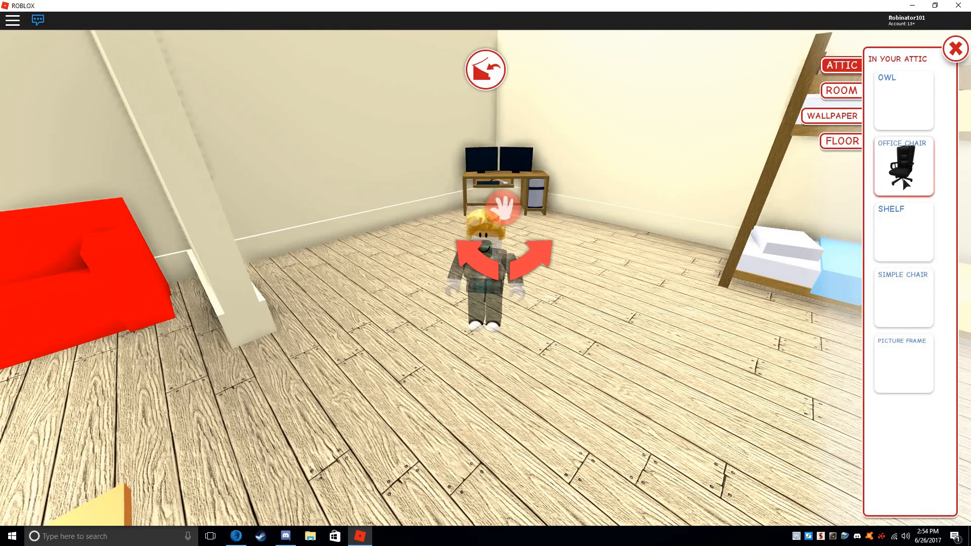
pyautogui.click(902, 165)
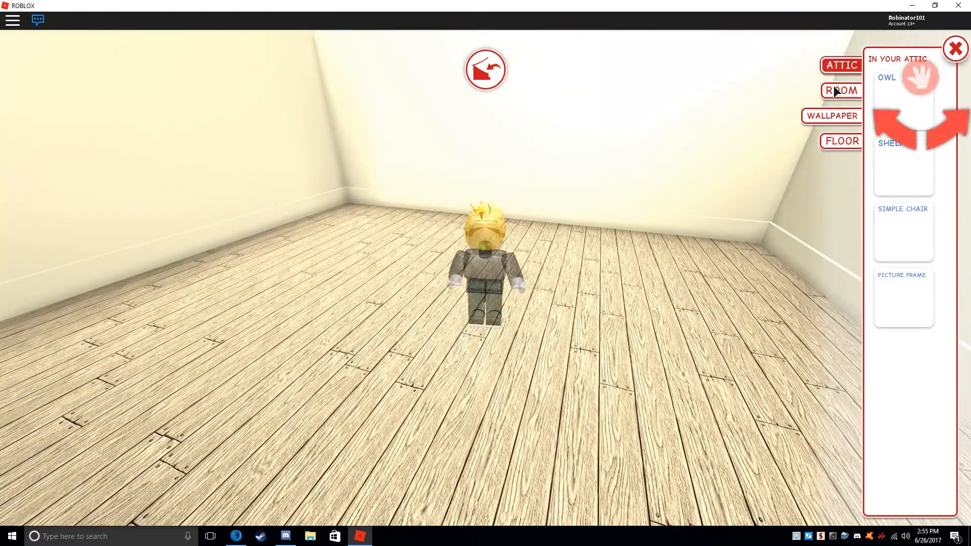
# - Check the Room tab, return to Attic, and close the furnishing panel
pyautogui.click(841, 91)
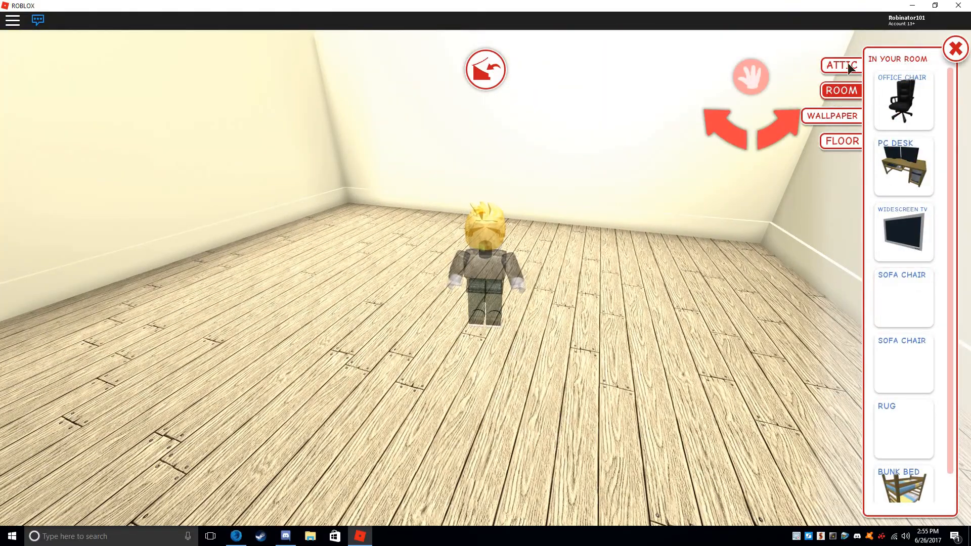
pyautogui.click(840, 65)
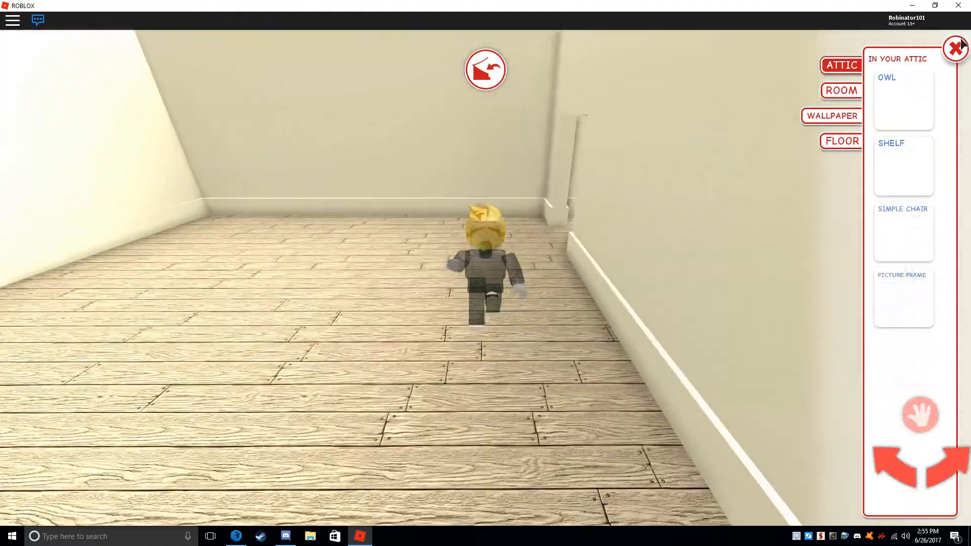
pyautogui.click(955, 49)
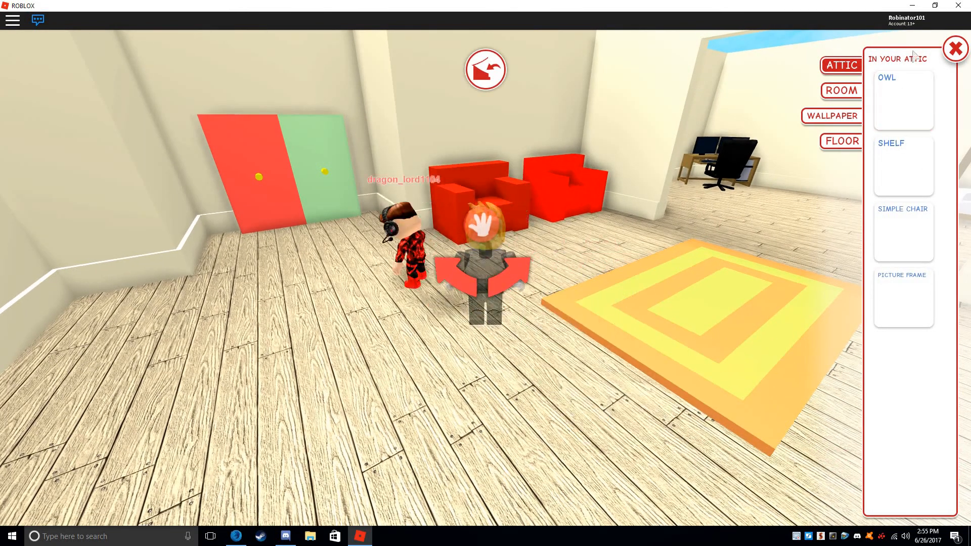
pyautogui.click(955, 49)
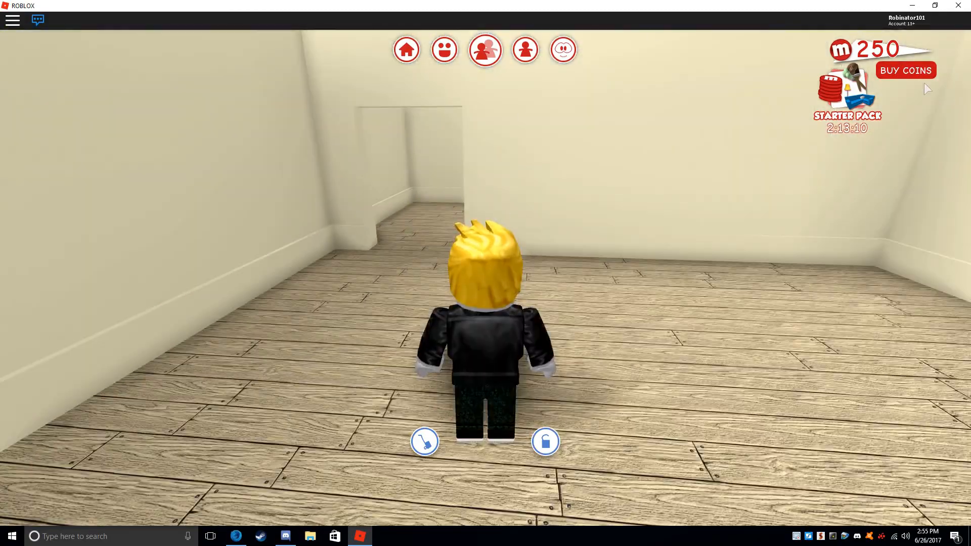
# - Open the top-left menu to choose a friend's estate to teleport to
pyautogui.click(37, 19)
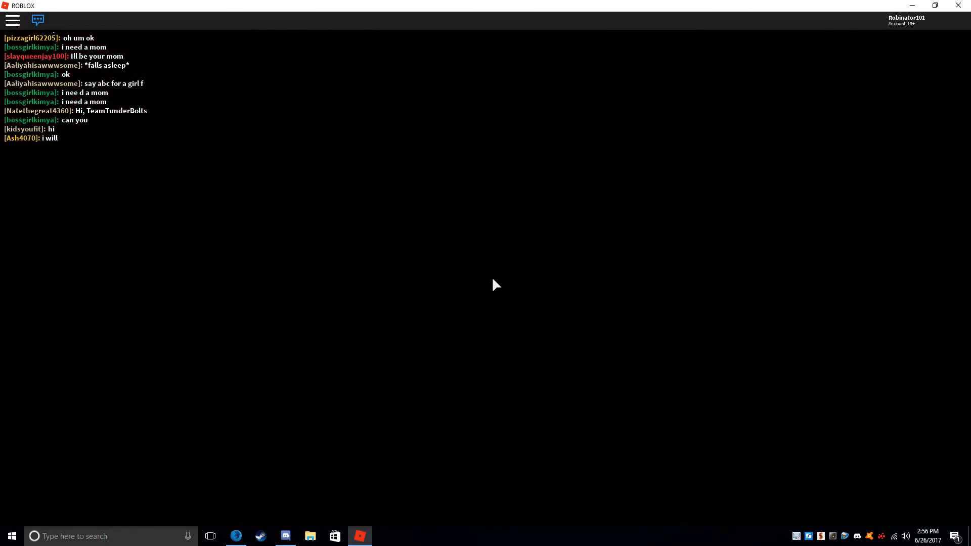
pyautogui.moveTo(491, 290)
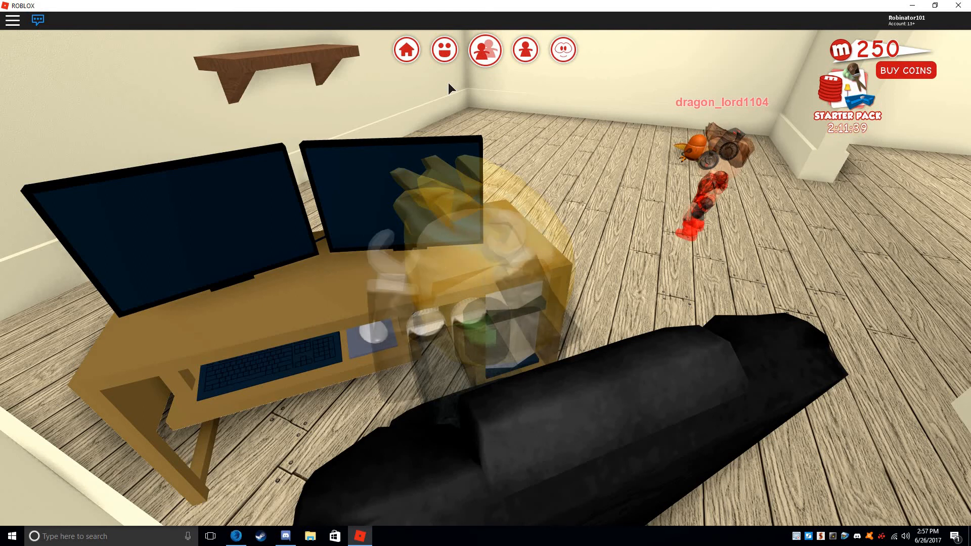
# - Use the emote panel to lie flat on the floor, then perform the Happy emote
pyautogui.click(484, 49)
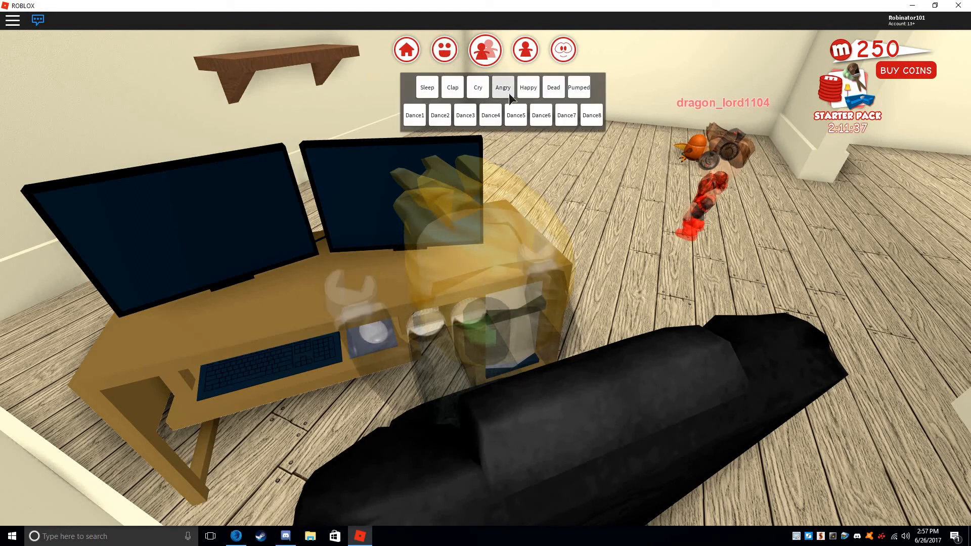
pyautogui.click(502, 86)
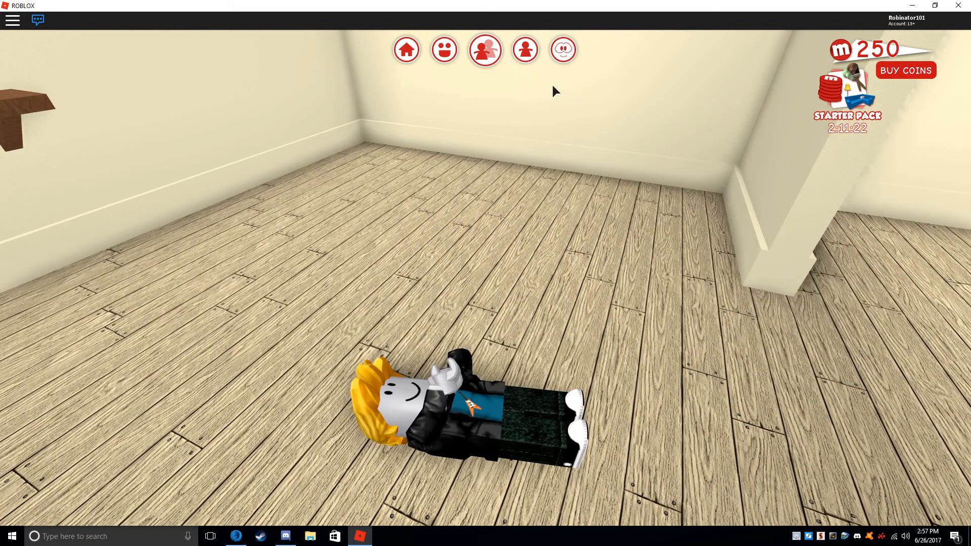
pyautogui.click(486, 50)
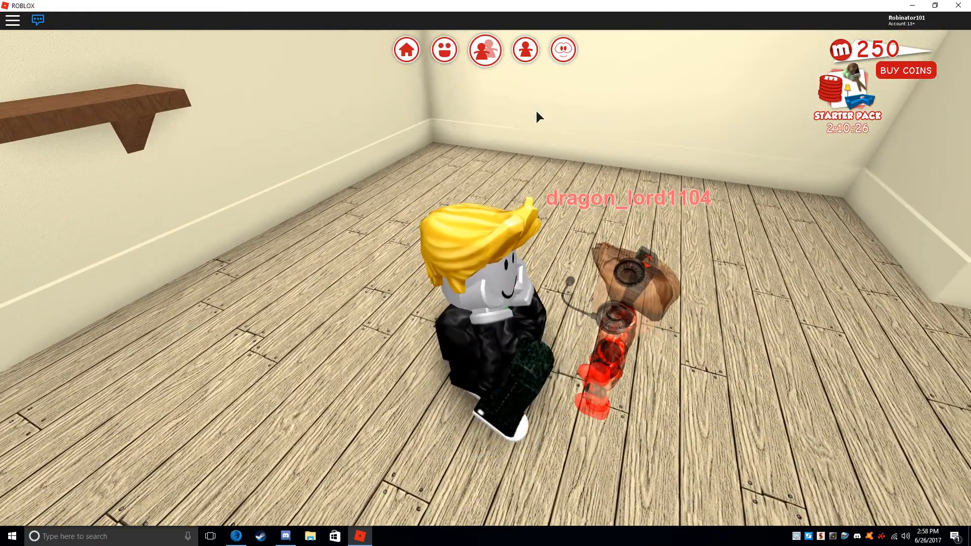
pyautogui.click(485, 49)
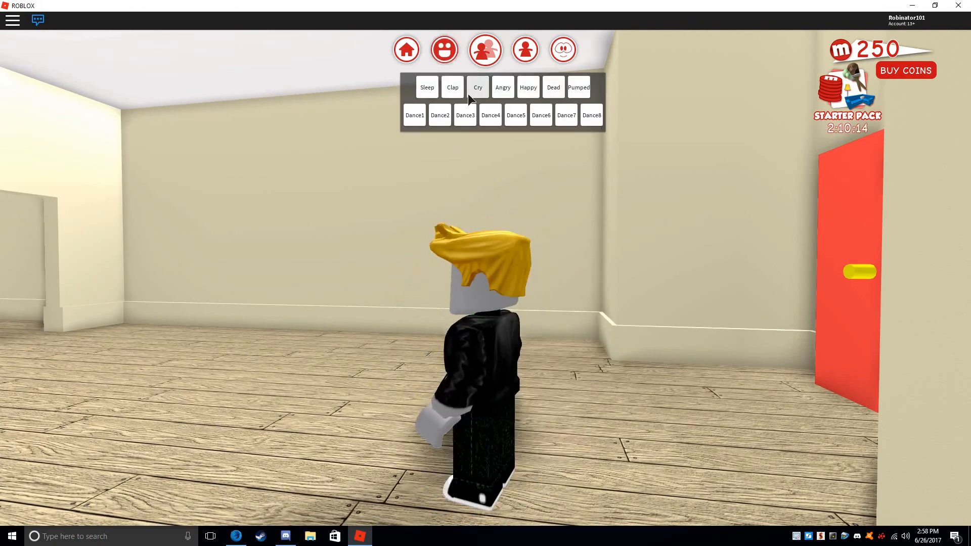
pyautogui.click(527, 87)
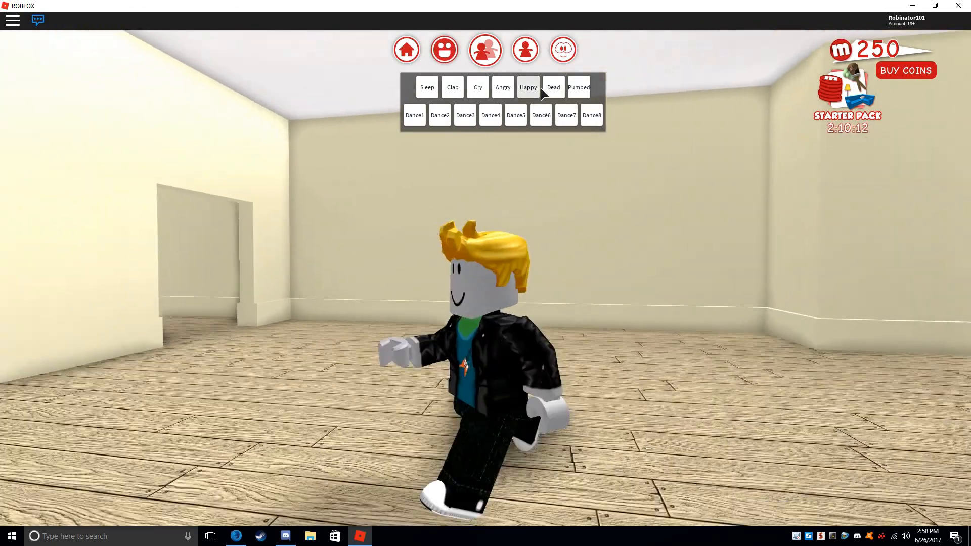